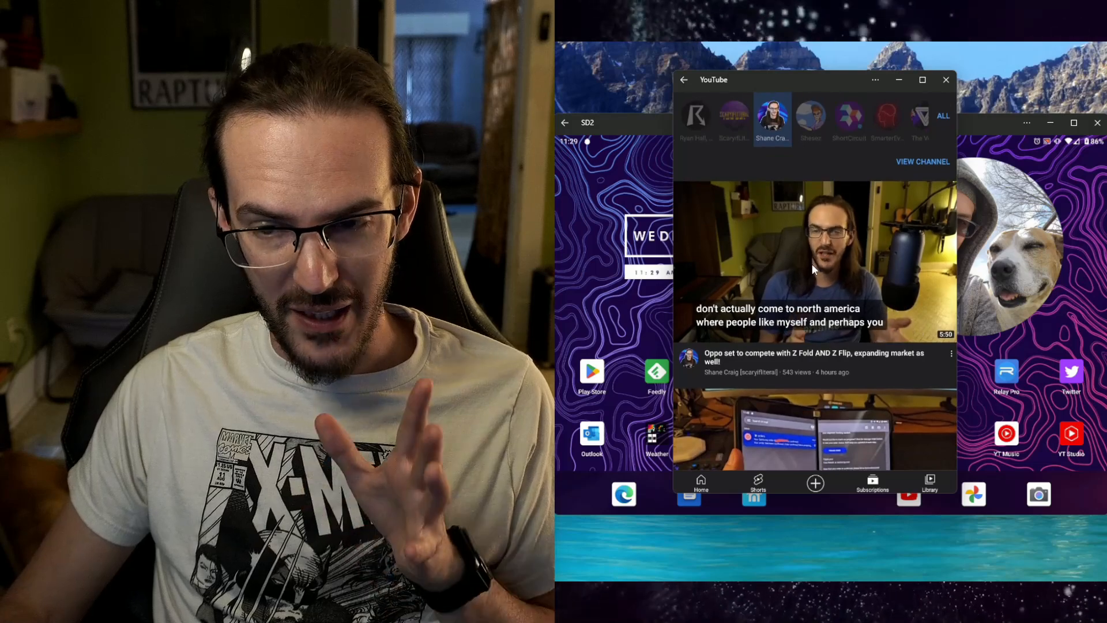
Step: Open the Oppo Z Fold and Z Flip video's watch page from the Subscriptions feed
click(811, 254)
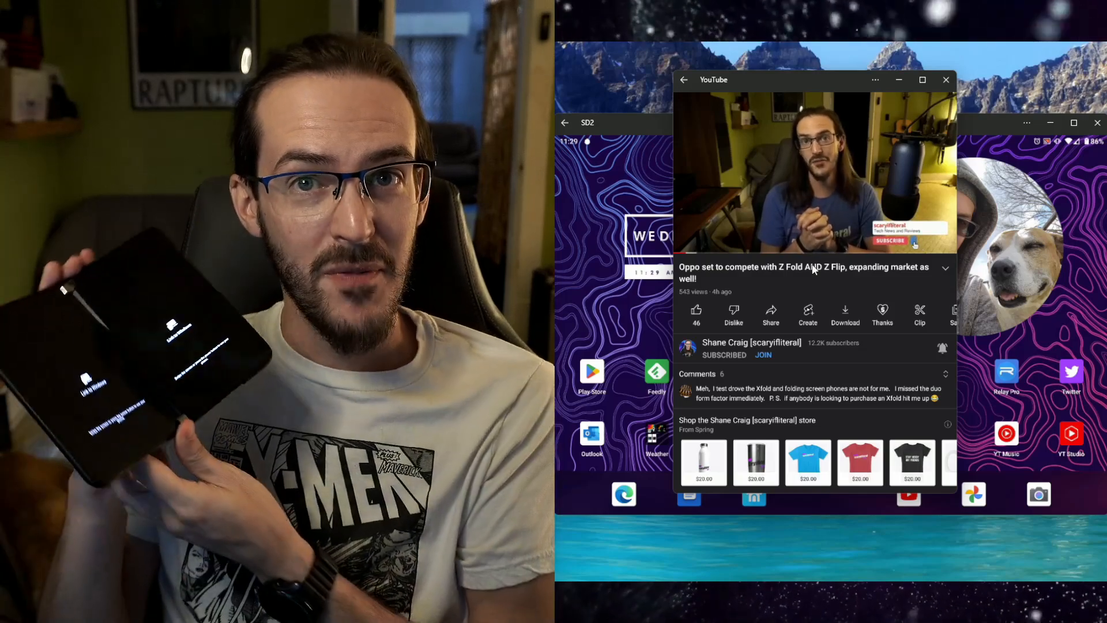
click(812, 173)
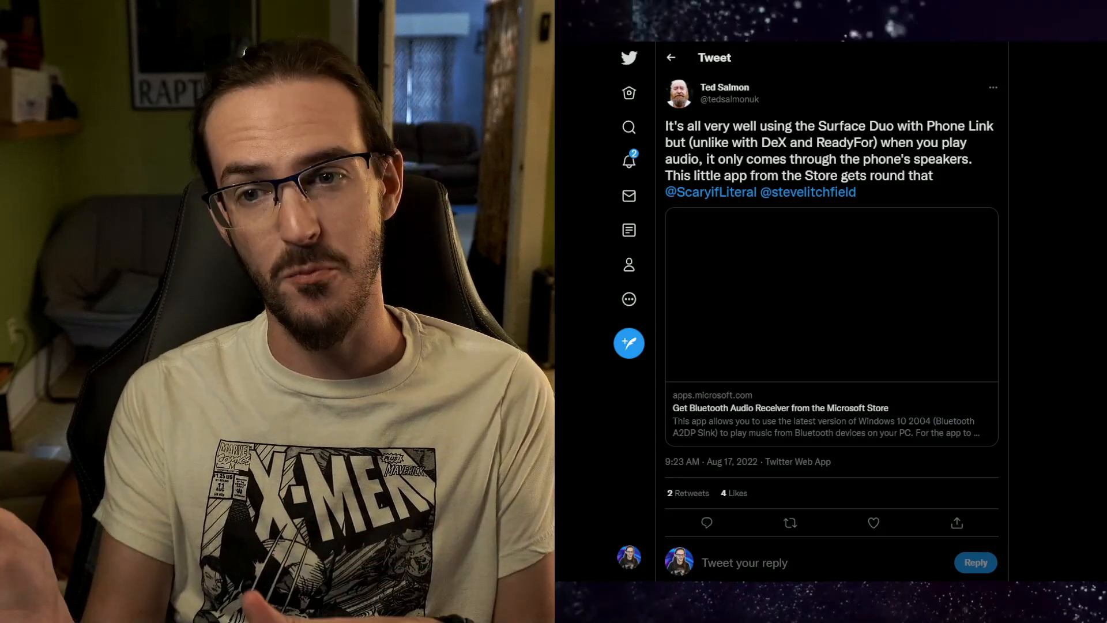
Step: Follow the tweet's apps.microsoft.com link to the Bluetooth Audio Receiver Store listing
click(810, 192)
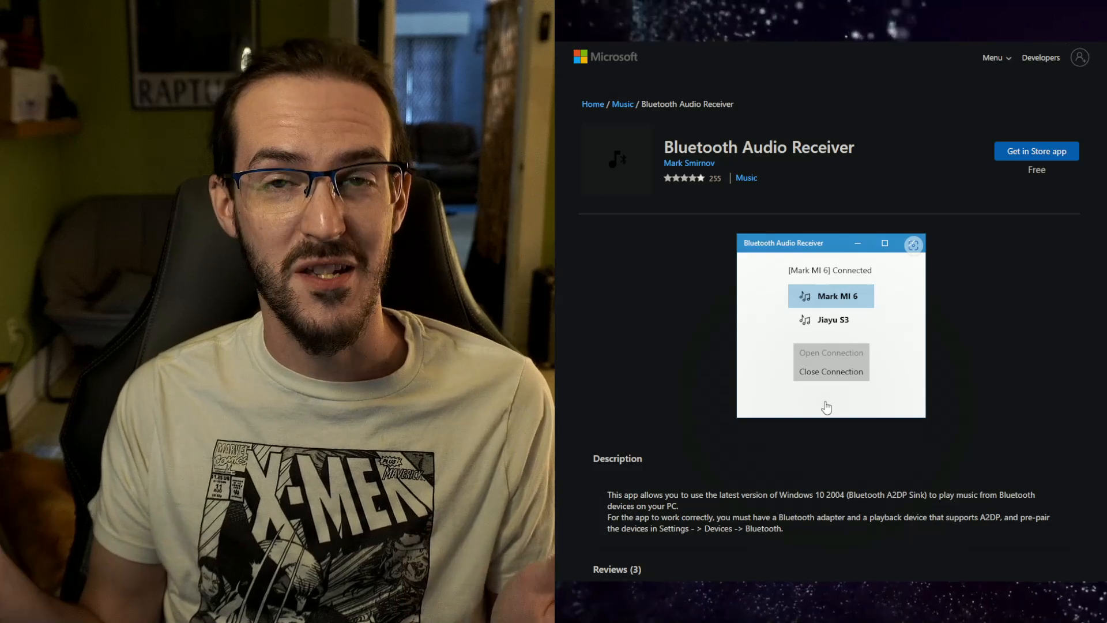
mouse_move(857, 281)
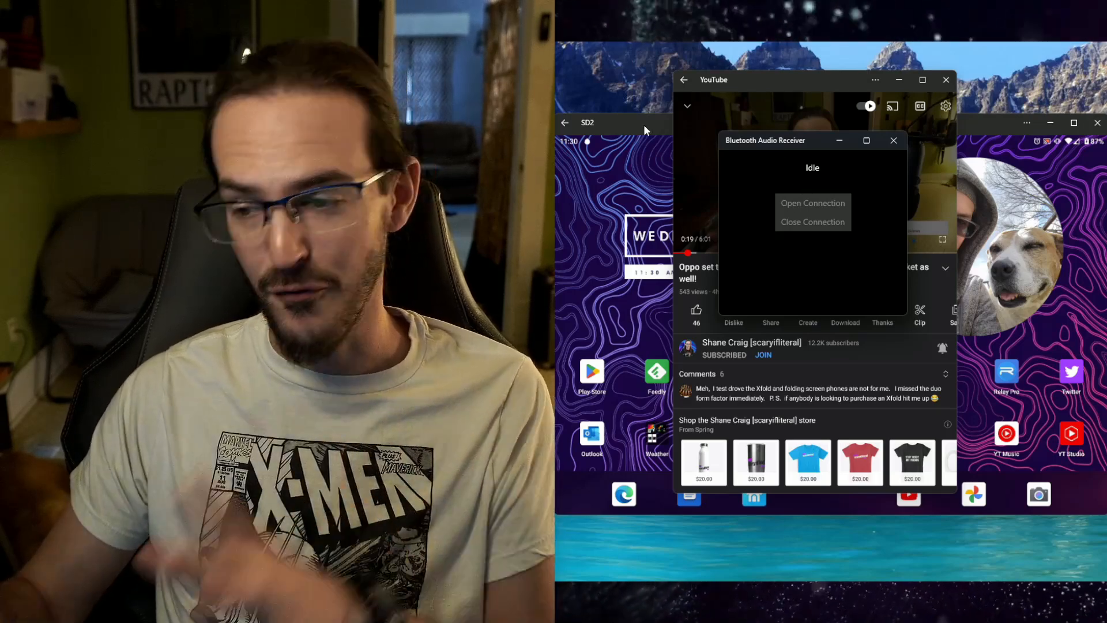
Step: Go to the phone's Connected devices settings and choose Pair new device
click(892, 140)
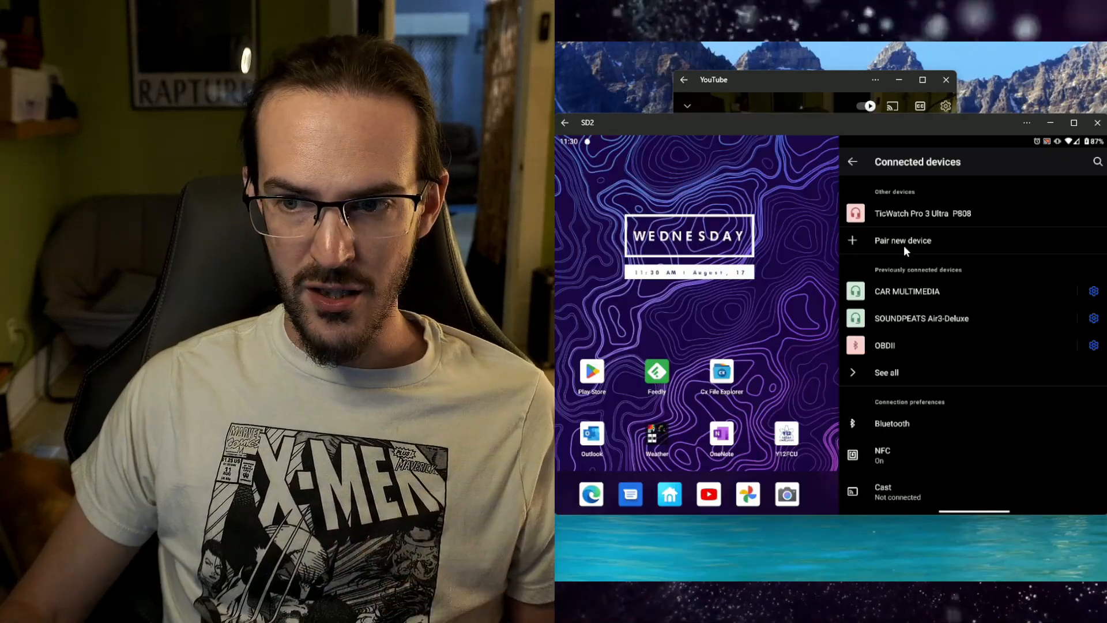
click(901, 240)
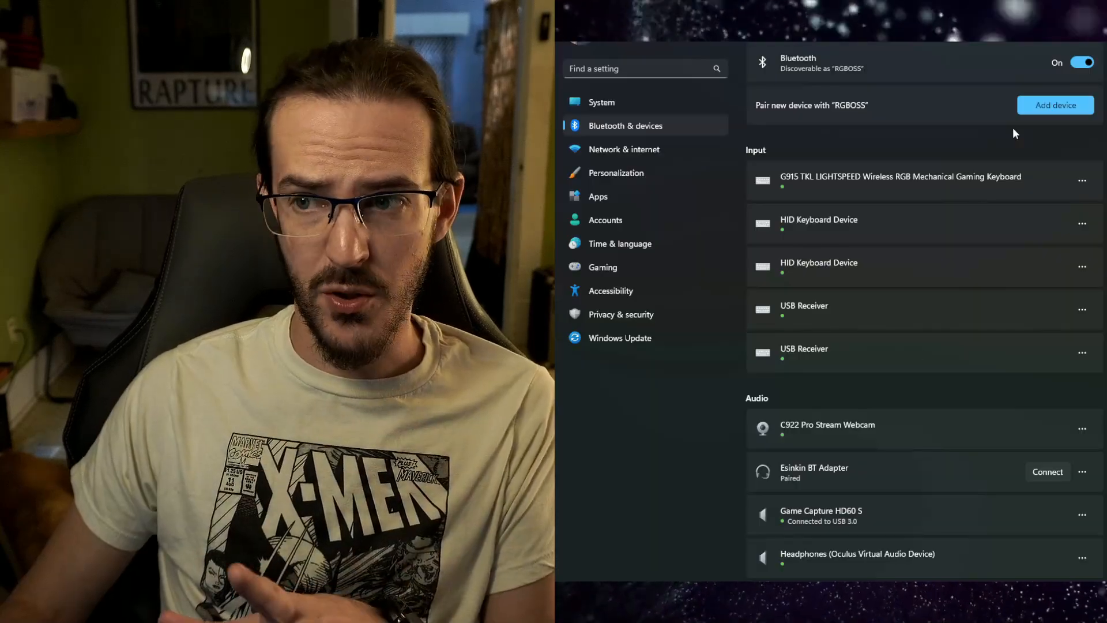
Step: Add SD2 as a Bluetooth device, accept the pairing on the phone and finish so it shows connected
click(1055, 105)
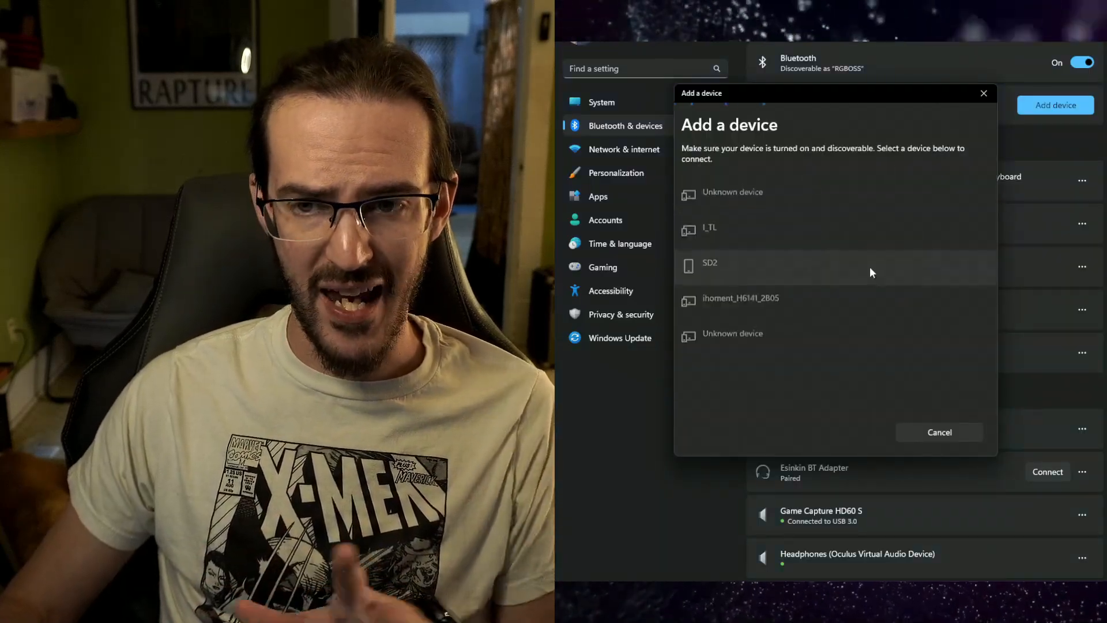
click(711, 263)
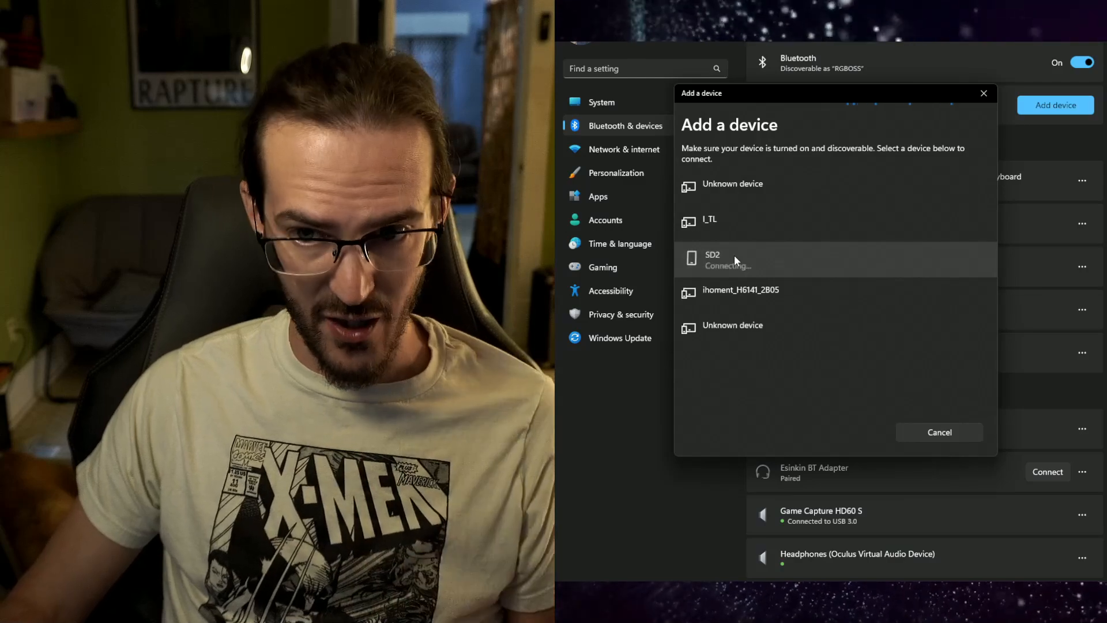
click(735, 259)
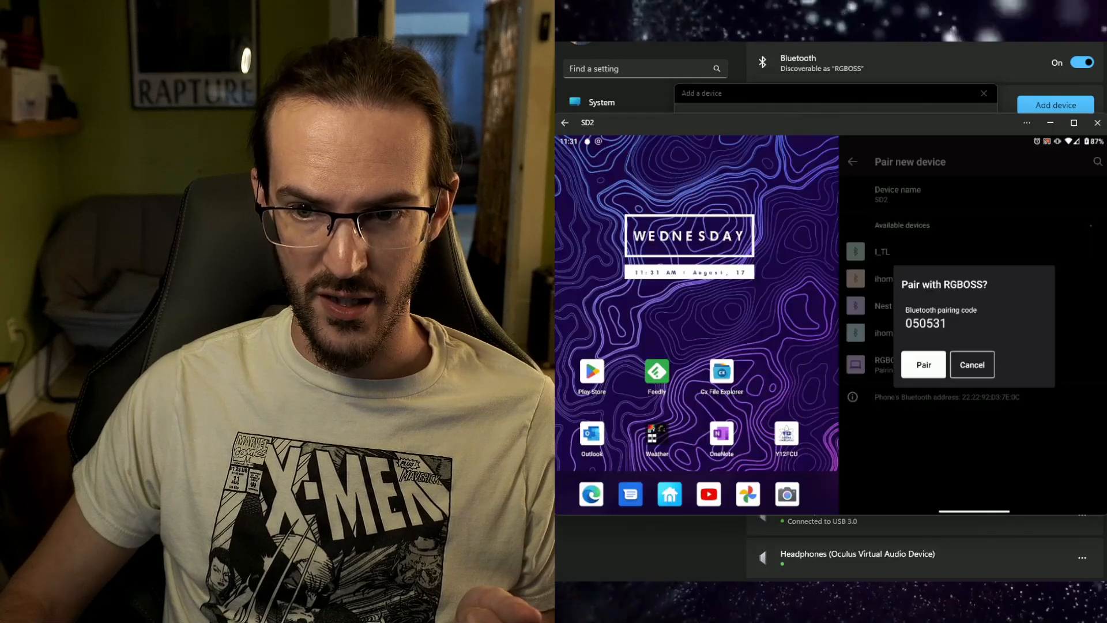
click(923, 364)
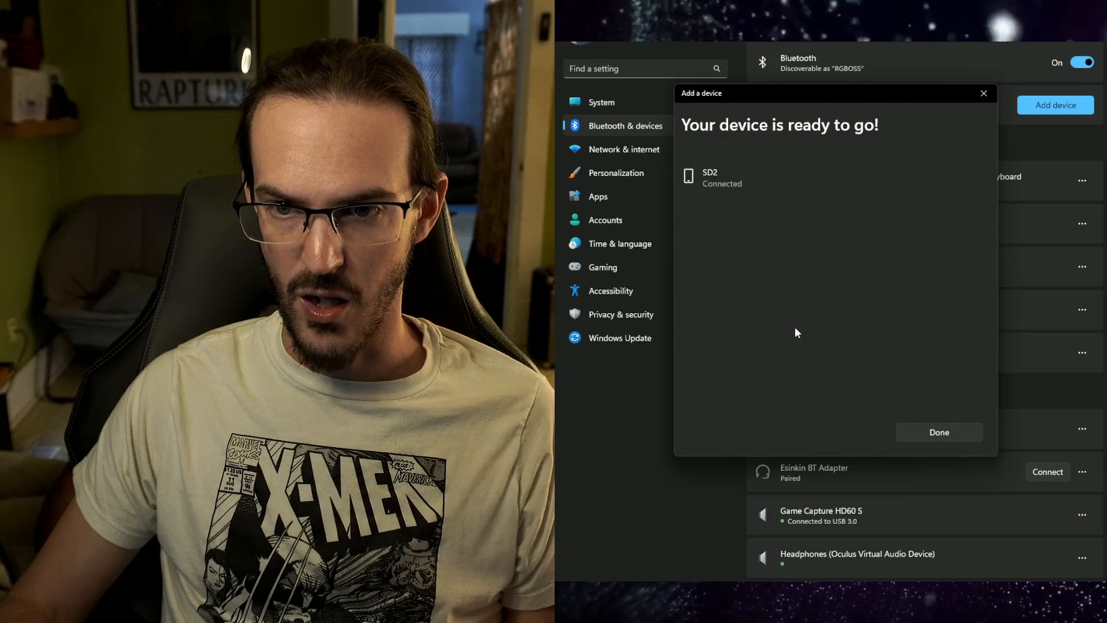
click(939, 431)
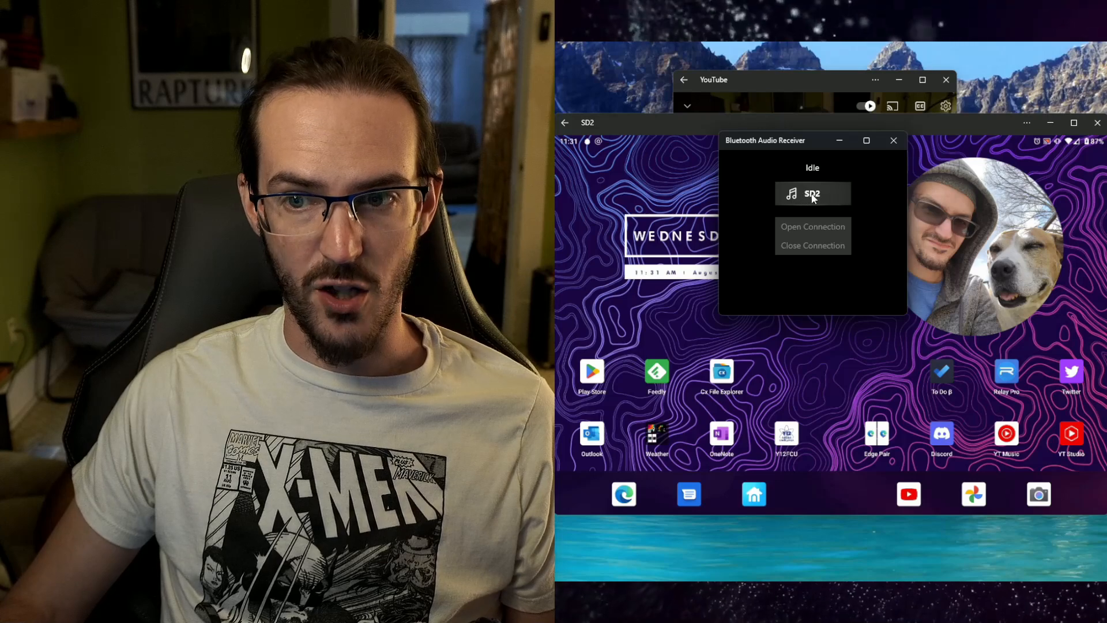
Step: Connect SD2 as the audio source and resume the Oppo foldables video
click(812, 193)
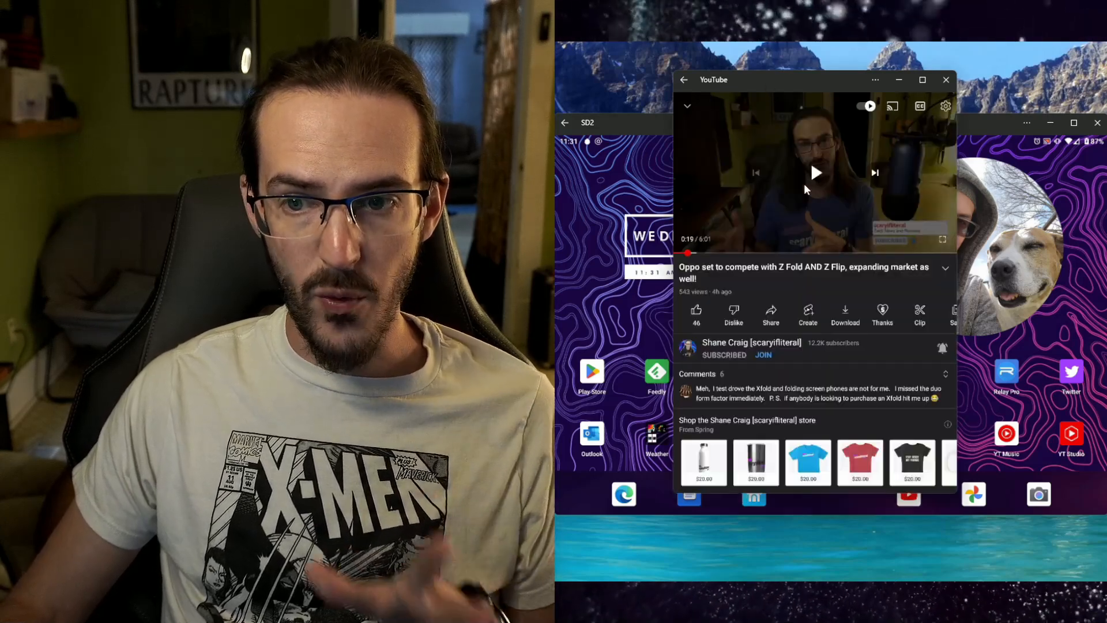
click(815, 173)
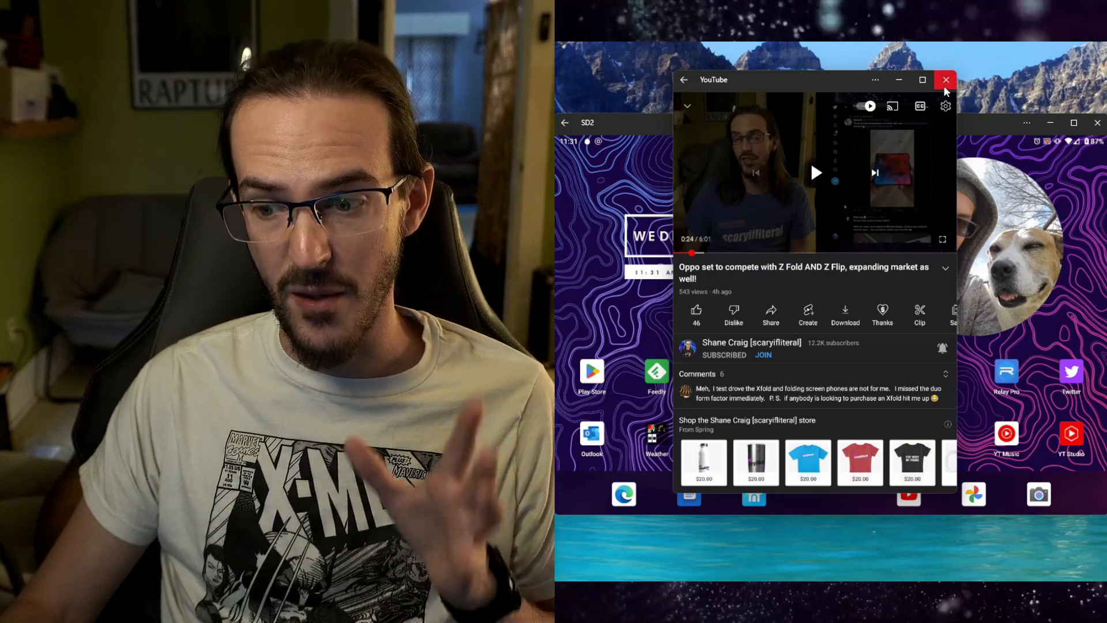
Step: Close the YouTube window and end the SD2 connection via Close Connection
click(945, 80)
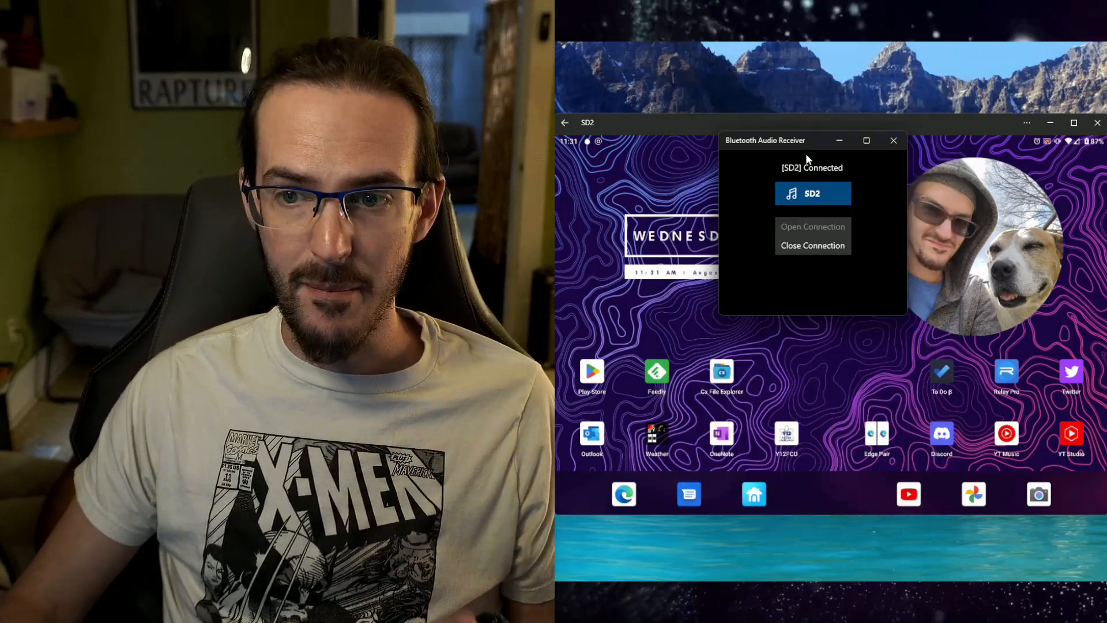
mouse_move(813, 216)
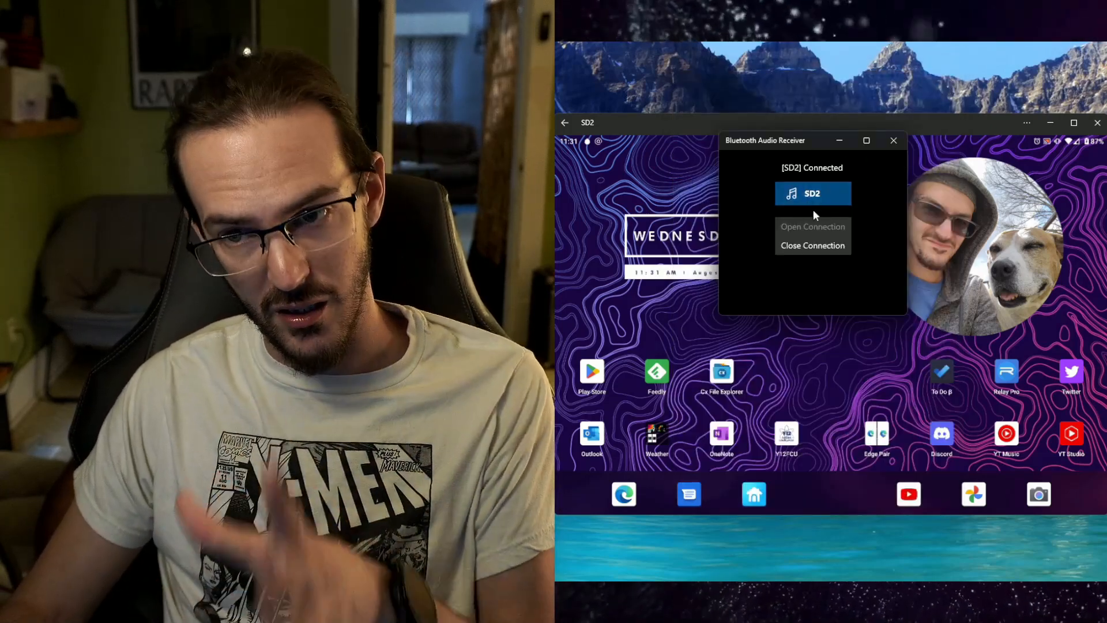
click(811, 245)
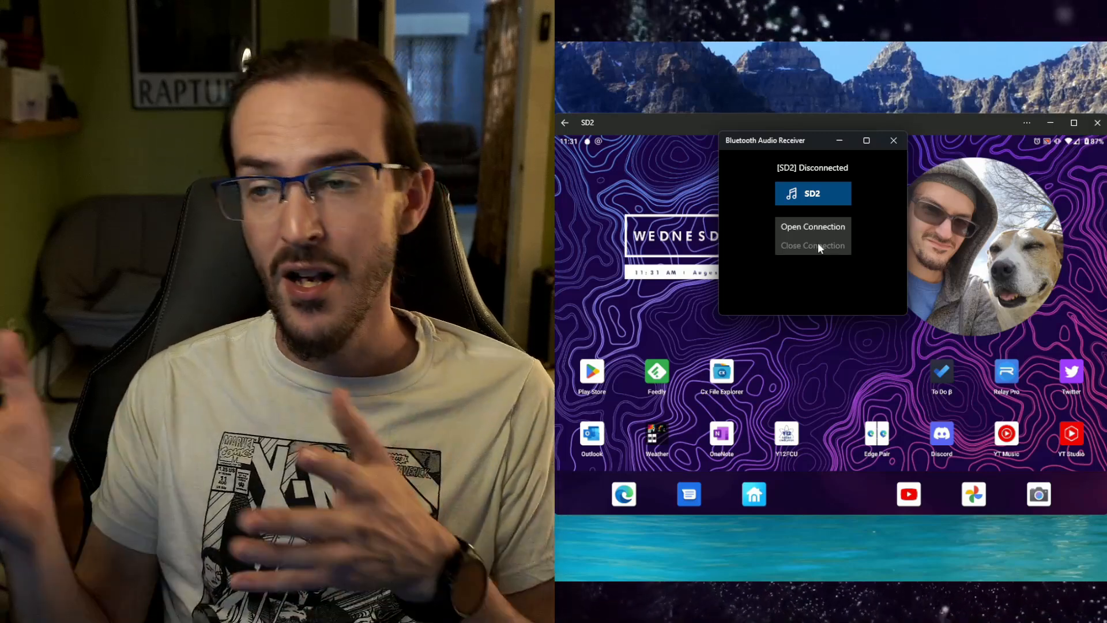